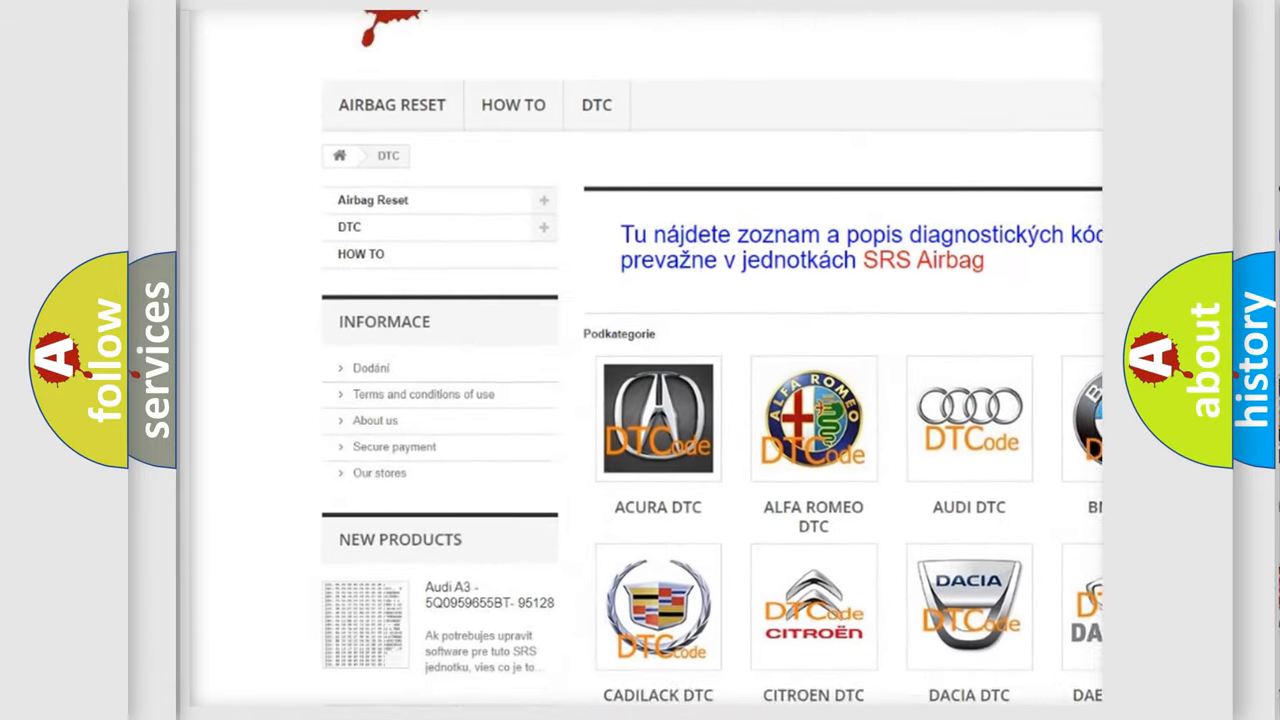
Step: Advance to the Cause slide: MAP sensor pressure outside calculated range for over 0.5 s
scroll("down", 3)
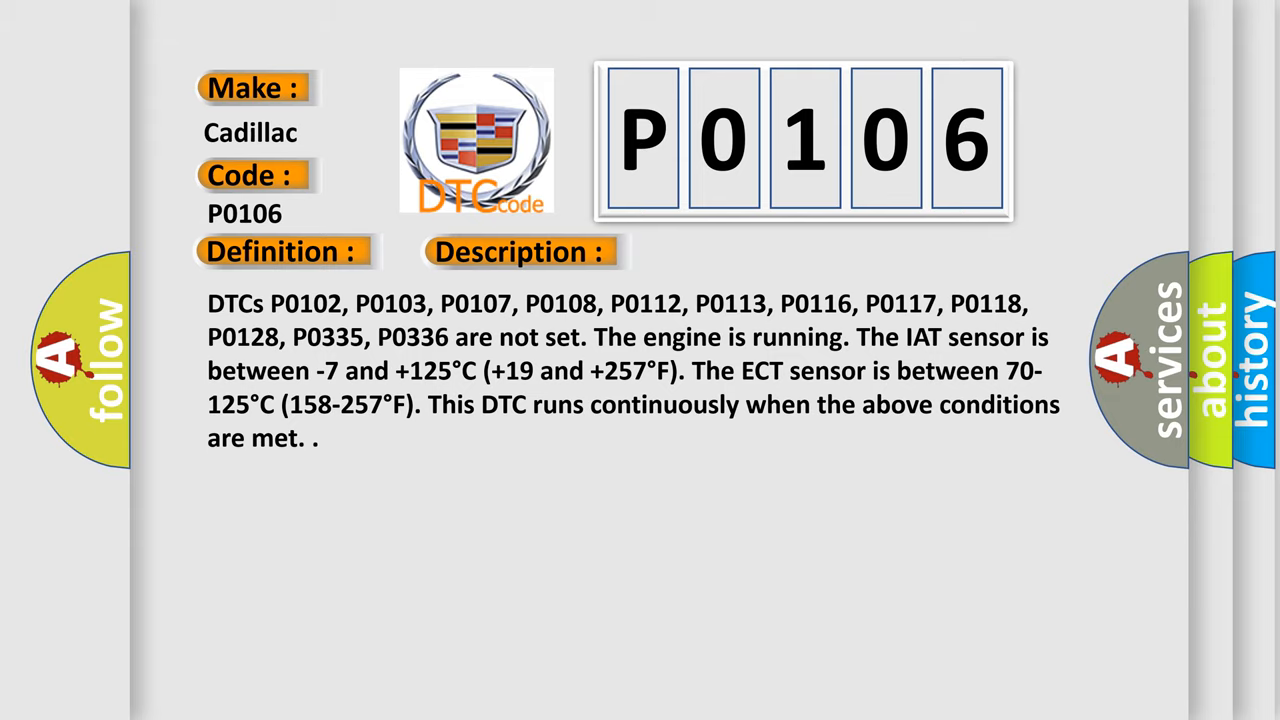
left_click(736, 252)
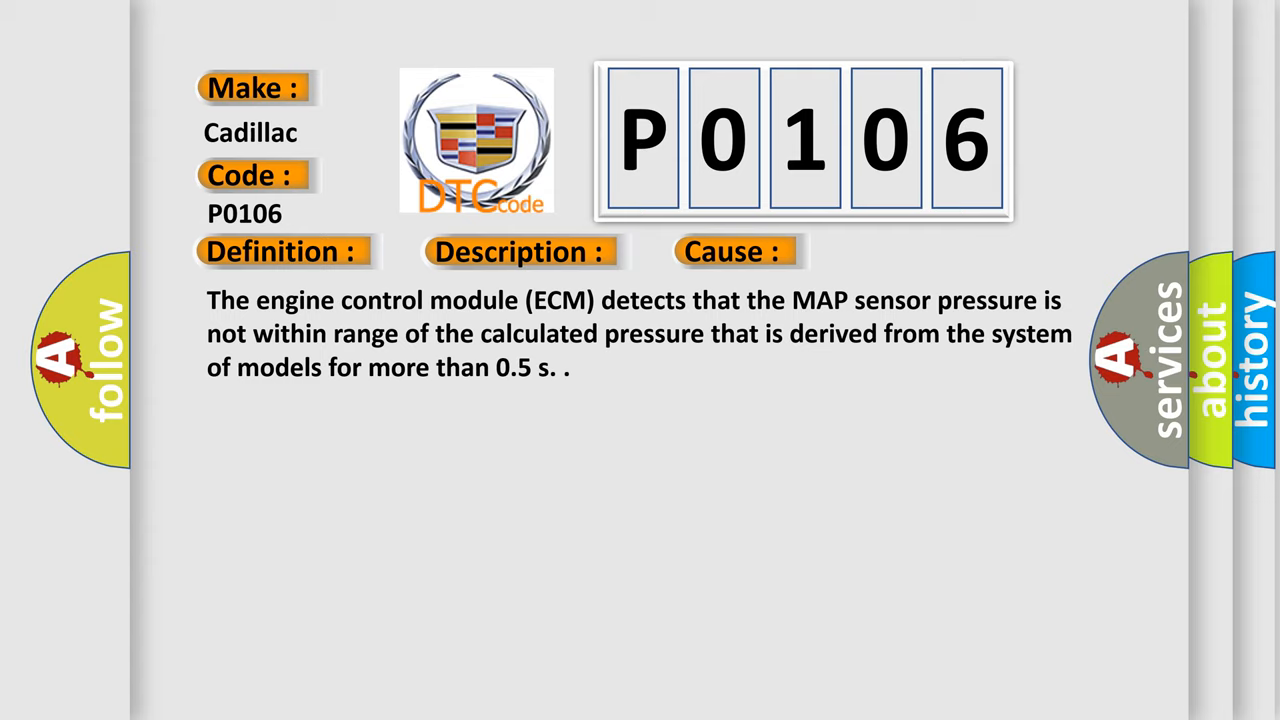